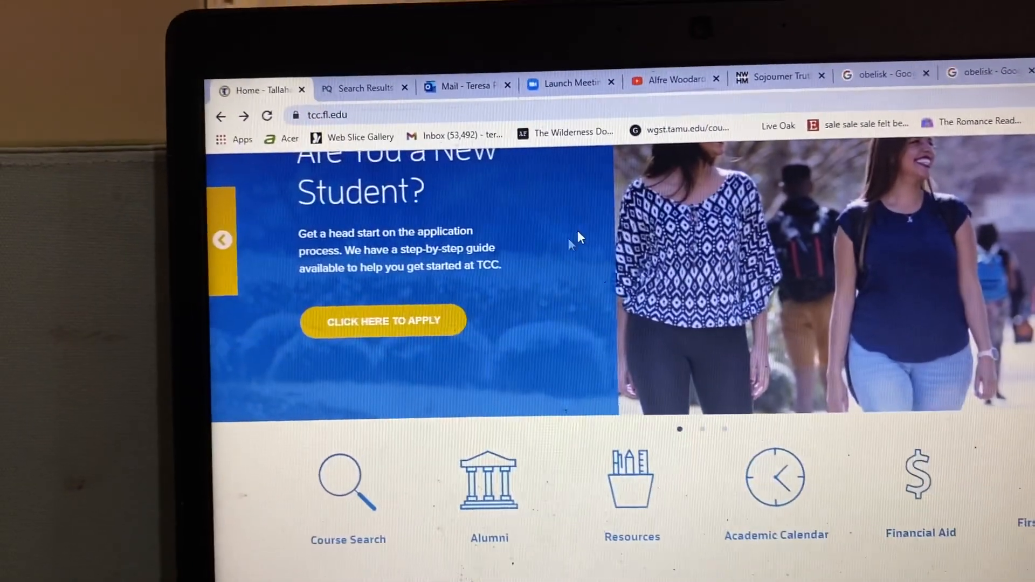
pyautogui.moveTo(640, 476)
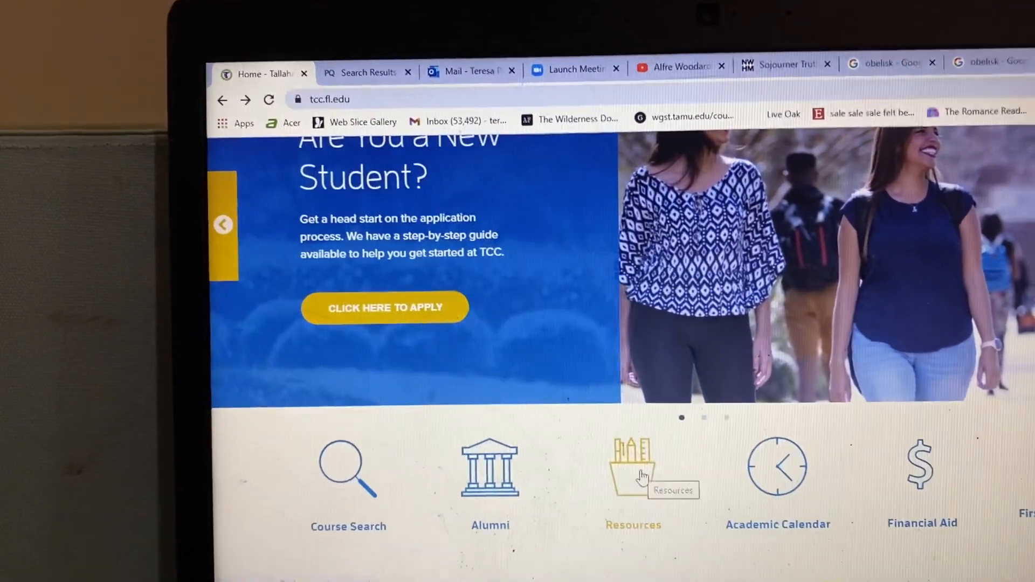
# From the TCC home page, go through Resources to the Library page
pyautogui.click(633, 467)
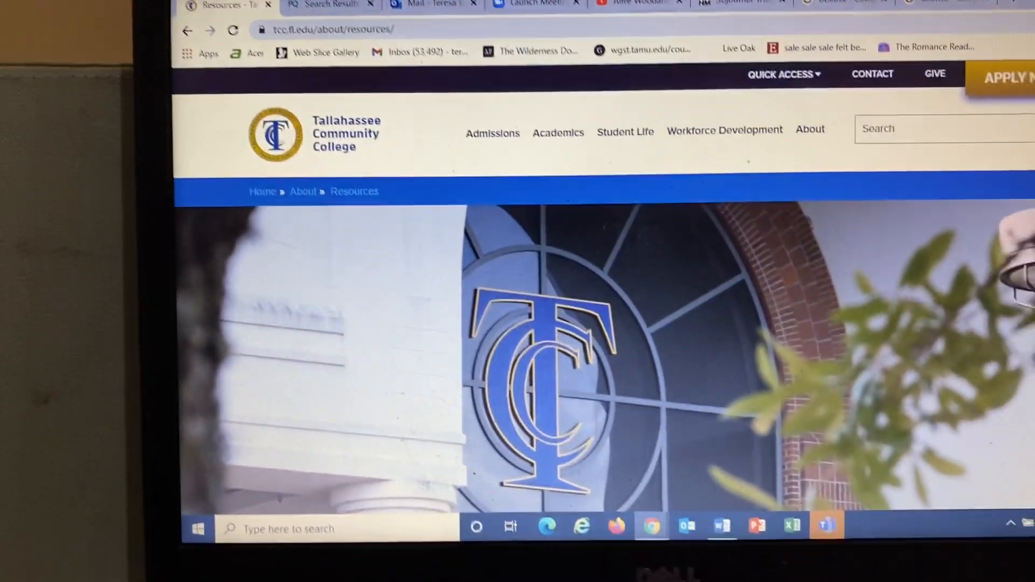
pyautogui.scroll(-3)
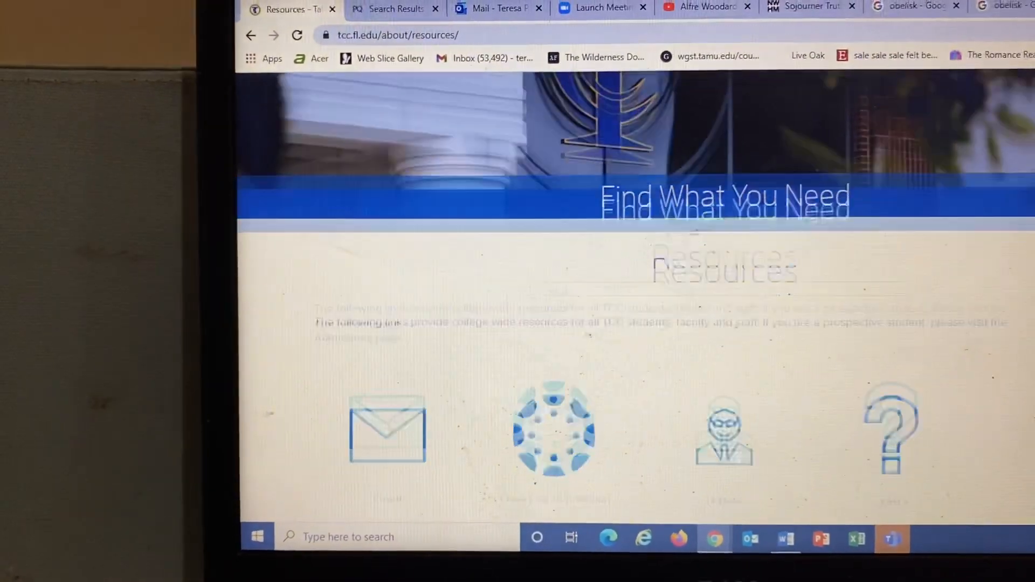
pyautogui.scroll(-3)
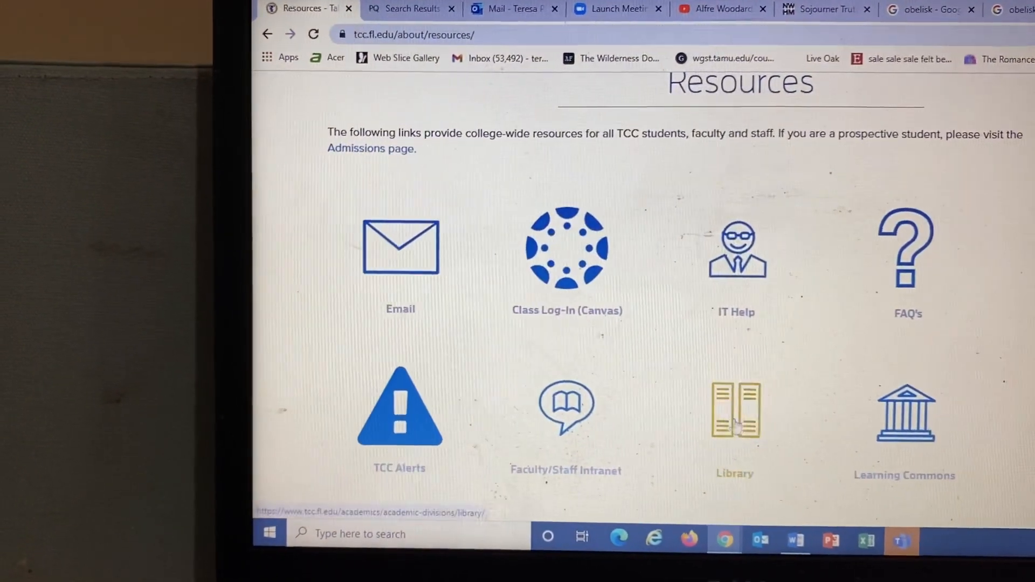
pyautogui.click(735, 410)
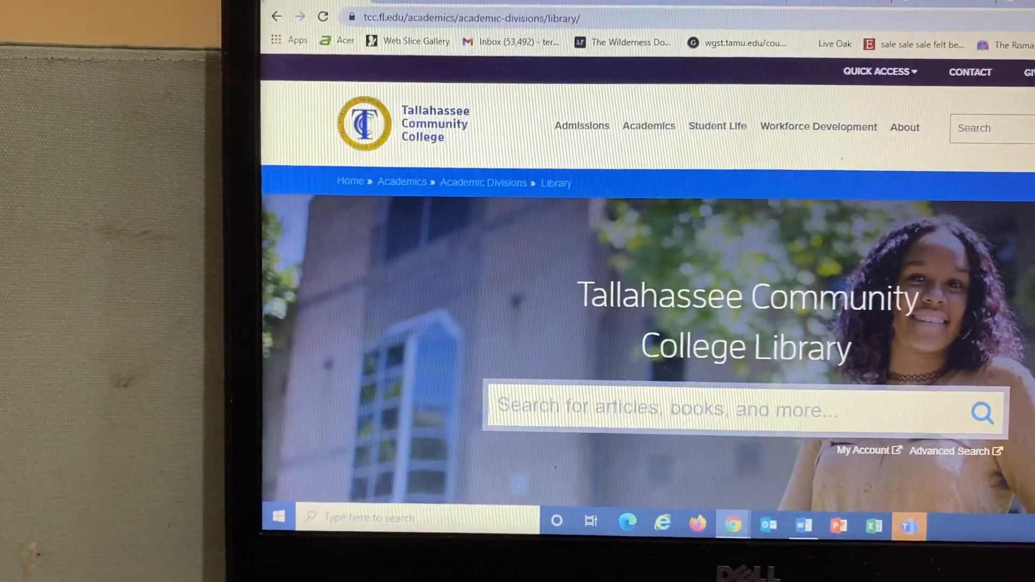
# Reach the Databases by Subject research guide from the library page and look over its categories
pyautogui.scroll(-3)
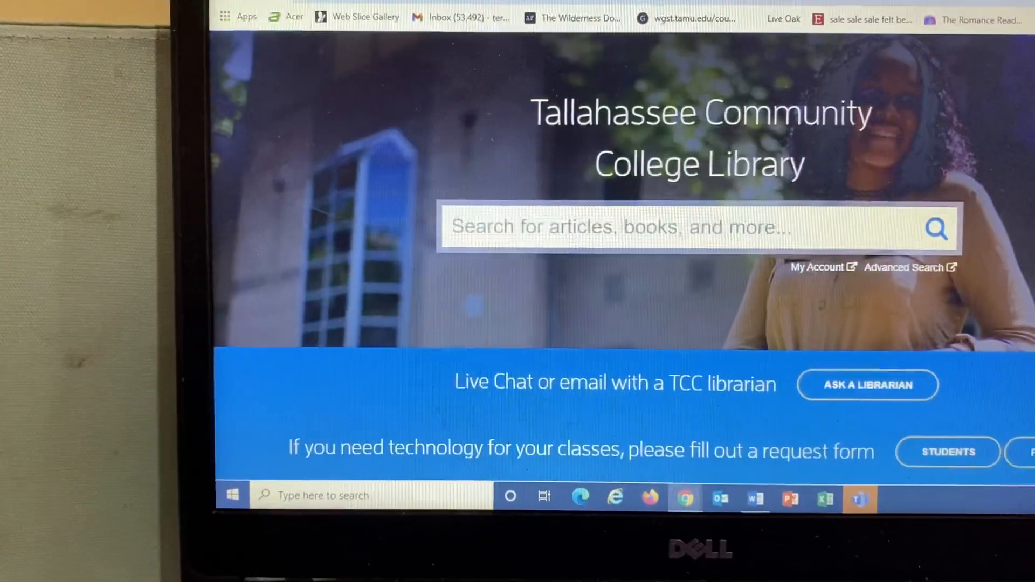
pyautogui.scroll(-3)
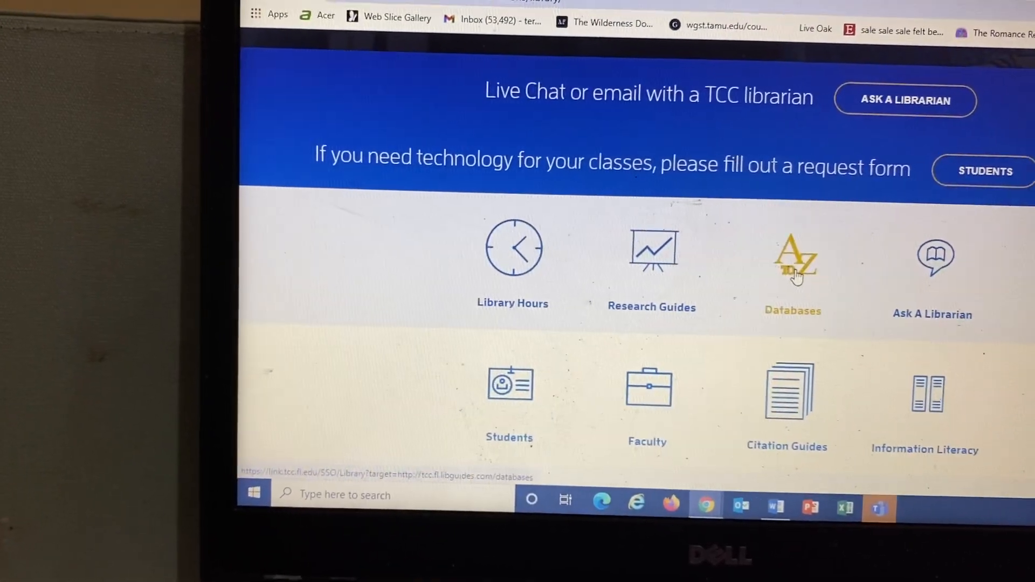
pyautogui.click(792, 264)
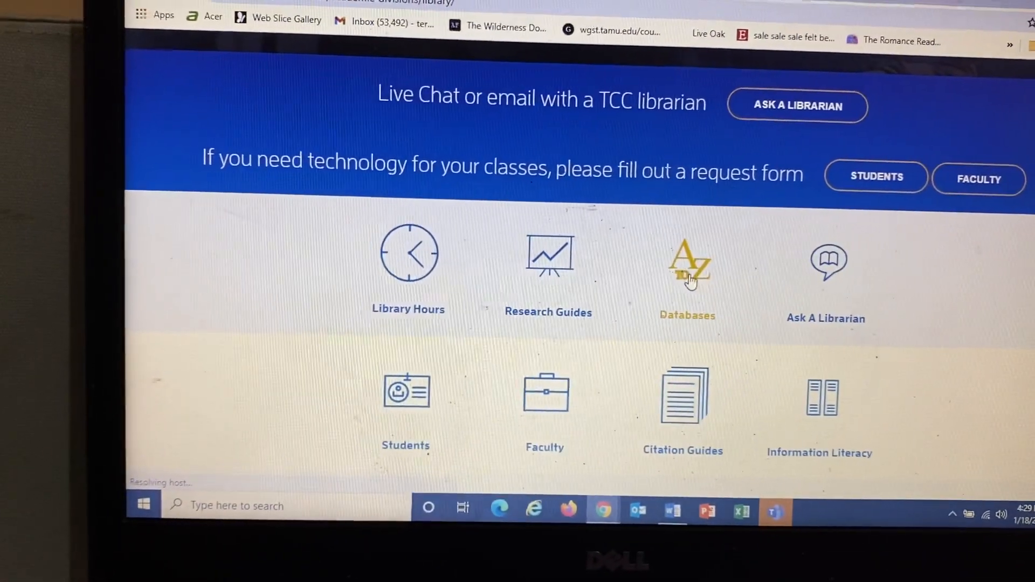
pyautogui.click(687, 258)
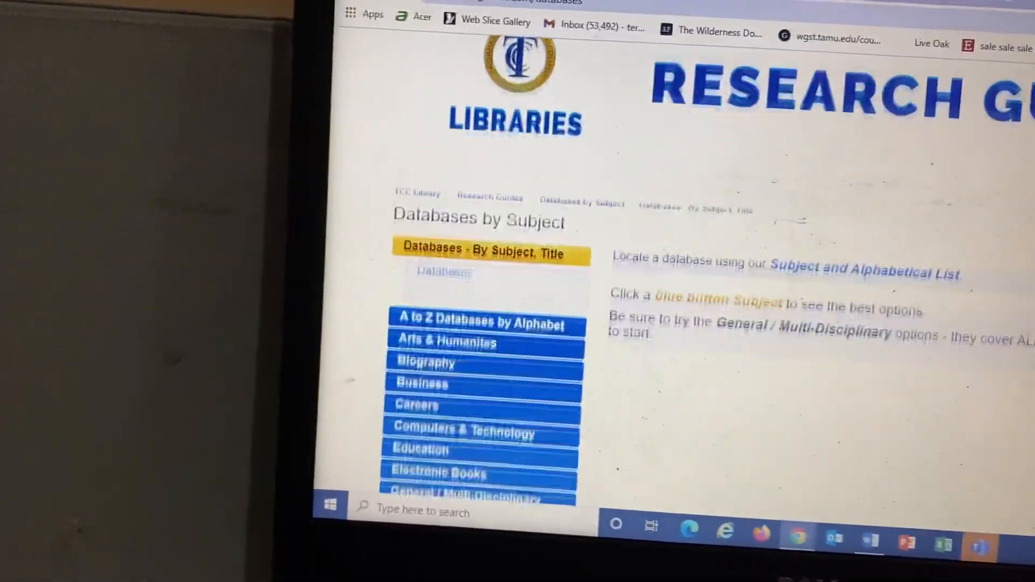
pyautogui.scroll(-3)
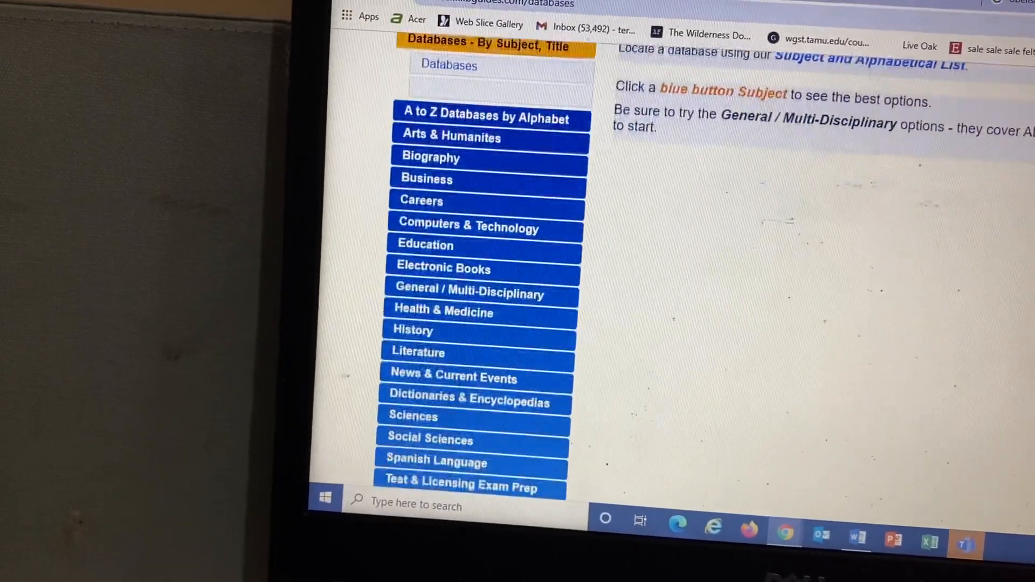
pyautogui.scroll(-3)
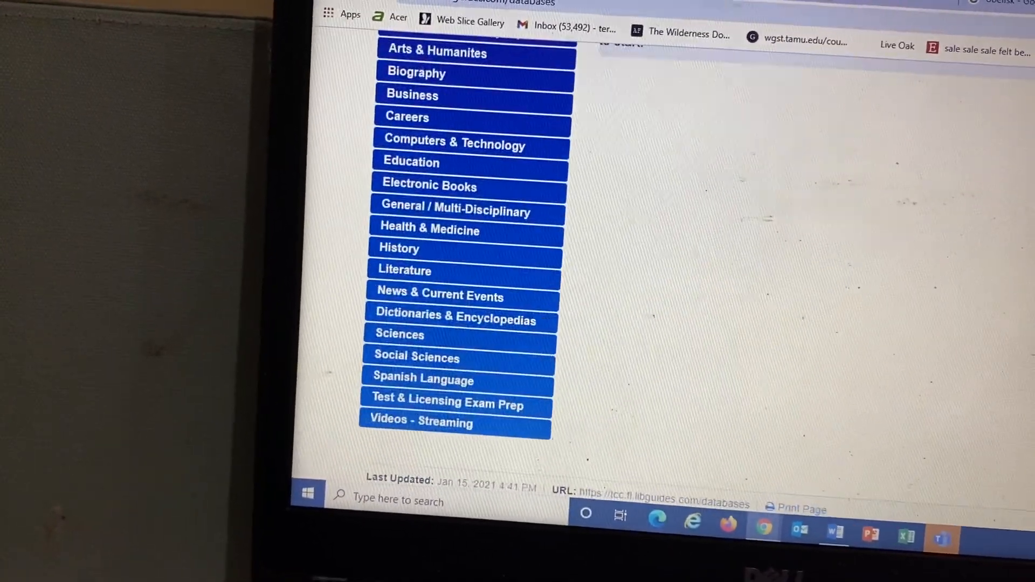
pyautogui.scroll(3)
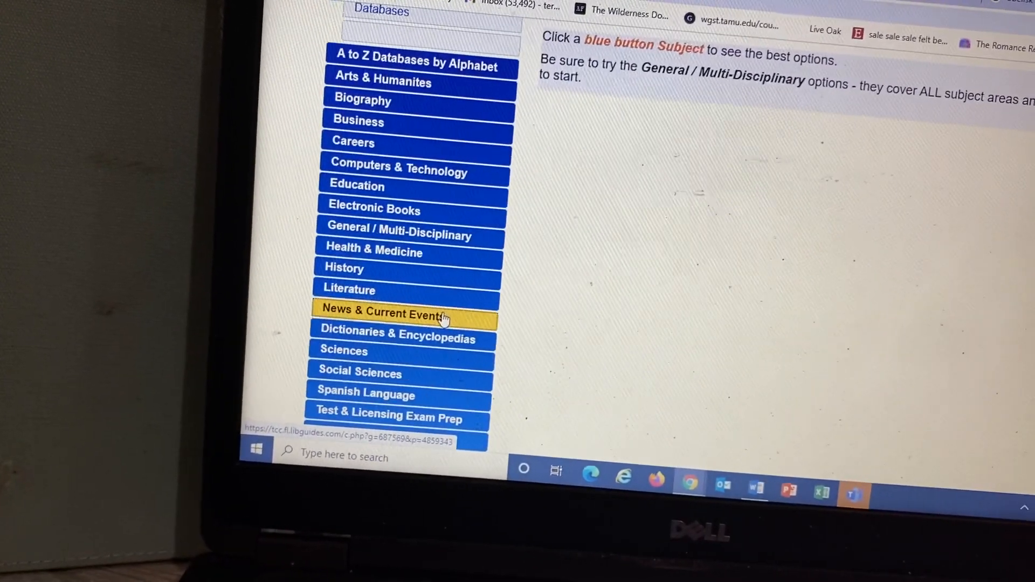
# In the New York Times database under News & Current Events, search Obelisk AND utah for 21 results
pyautogui.click(383, 310)
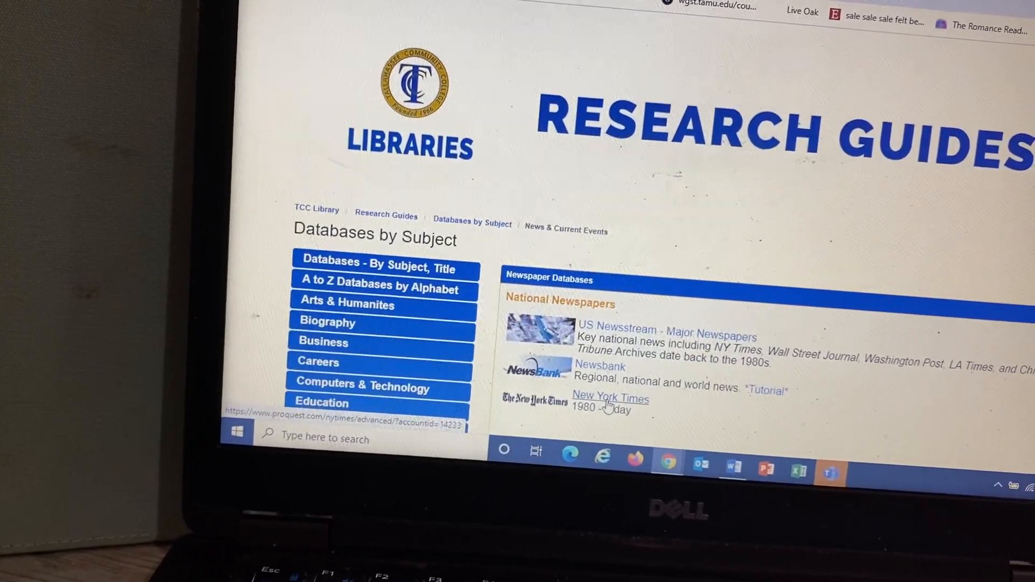
pyautogui.click(610, 399)
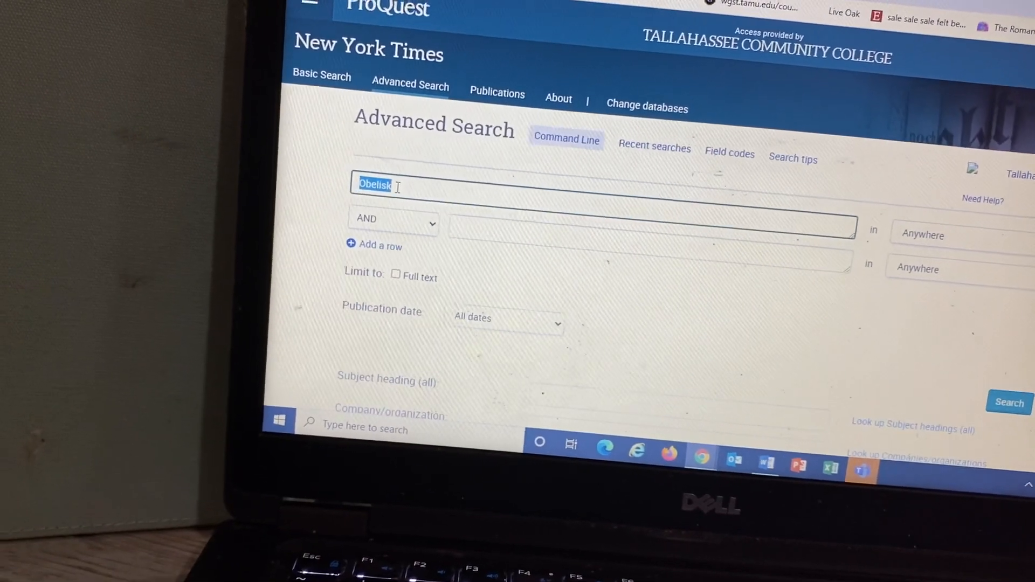
pyautogui.click(628, 224)
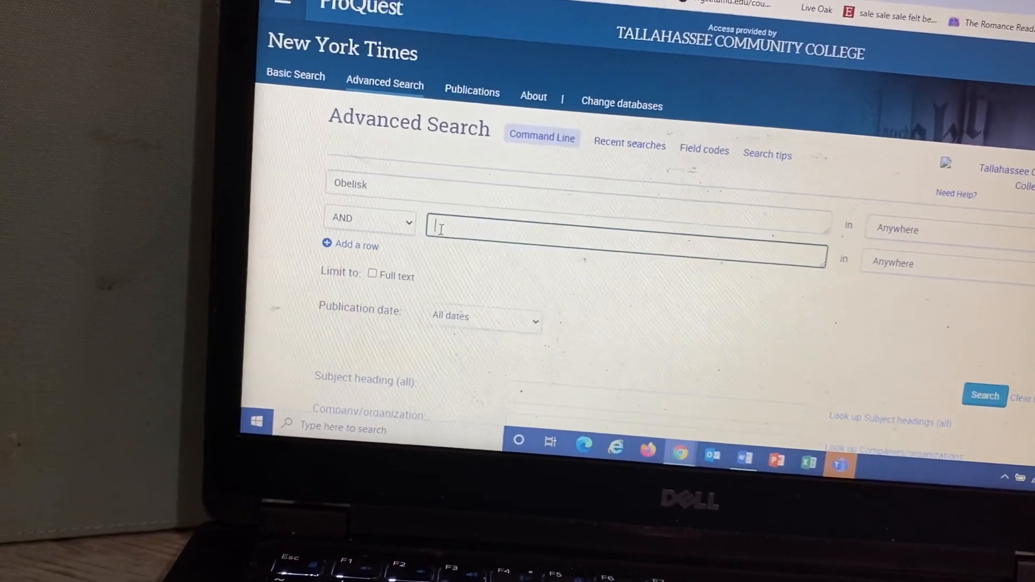
pyautogui.write('u')
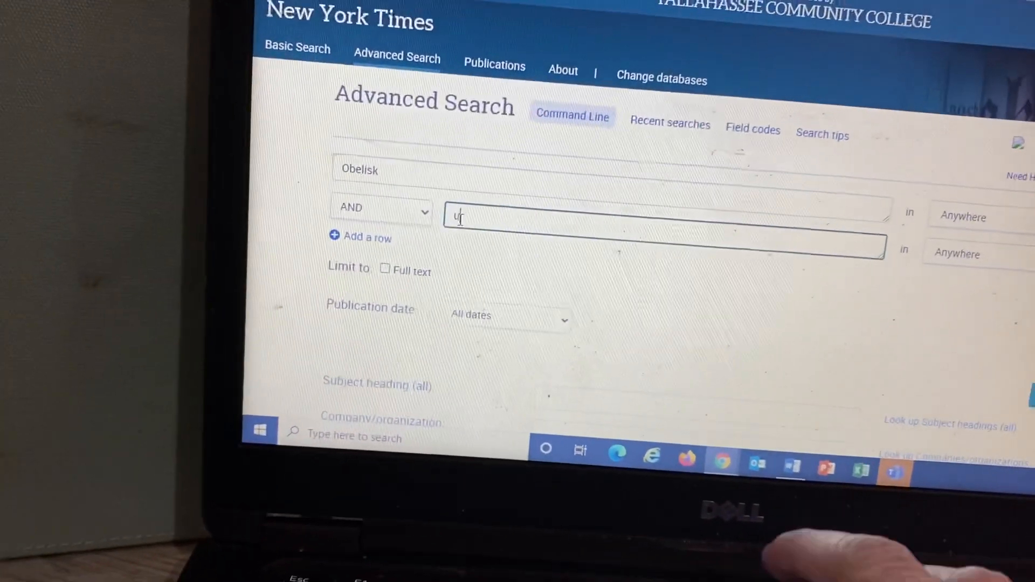
pyautogui.write('tah')
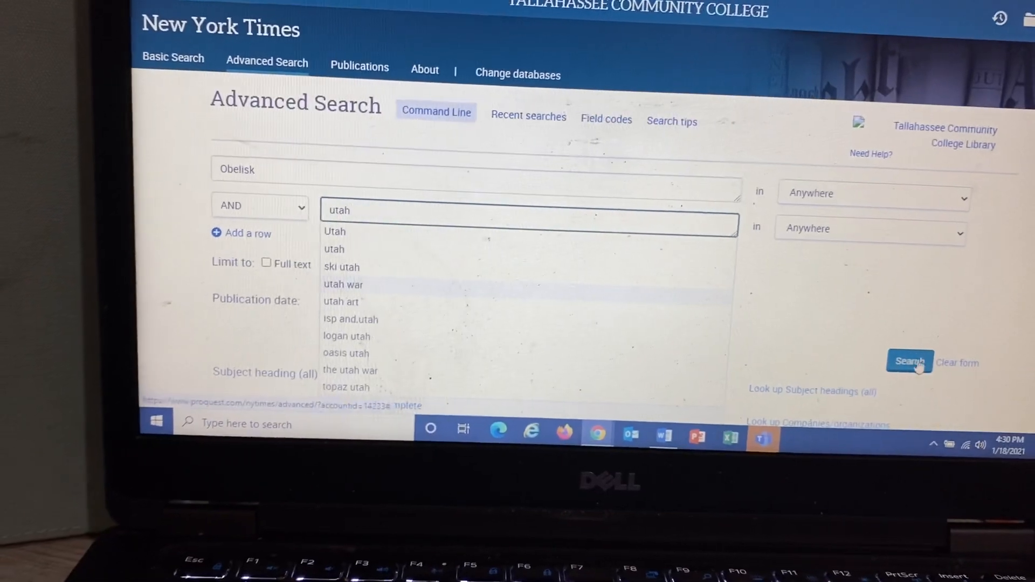
pyautogui.click(910, 362)
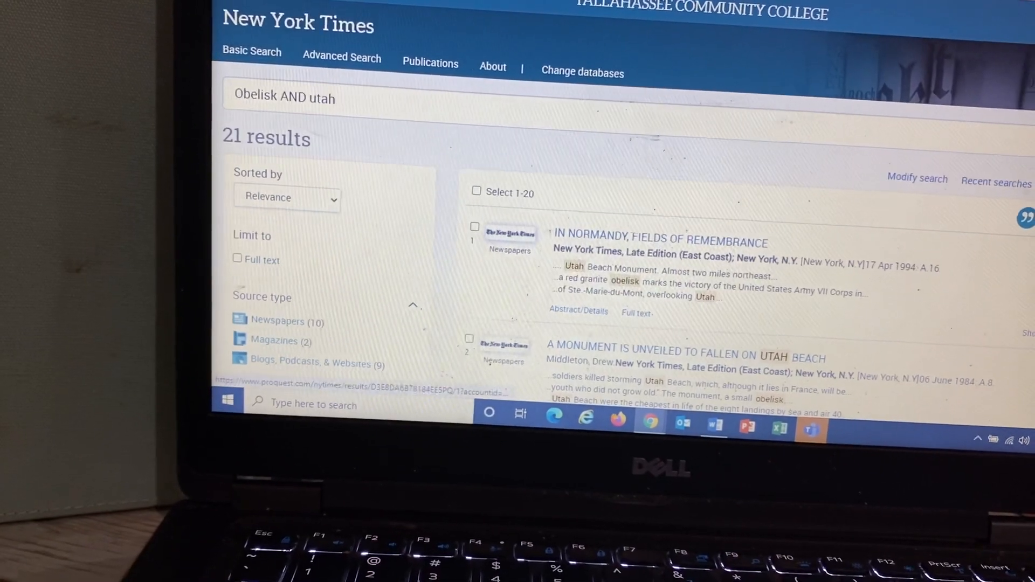
pyautogui.scroll(-3)
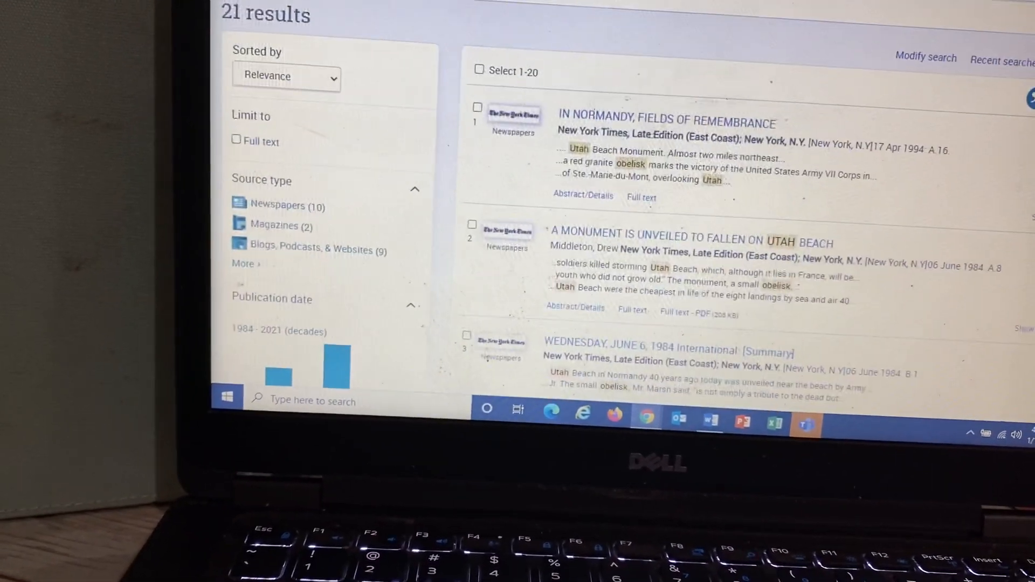
pyautogui.scroll(-3)
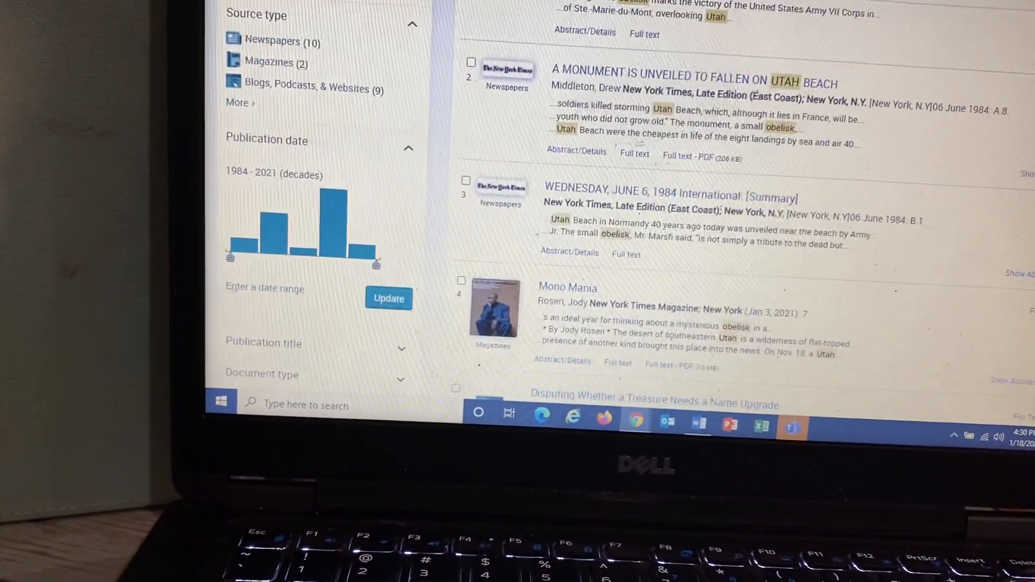
pyautogui.scroll(-3)
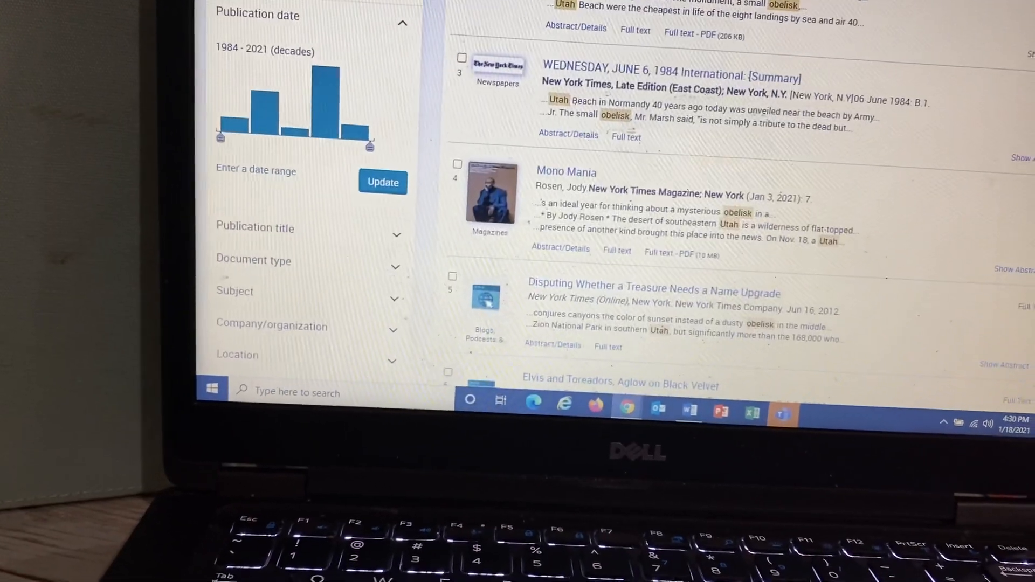
pyautogui.scroll(-3)
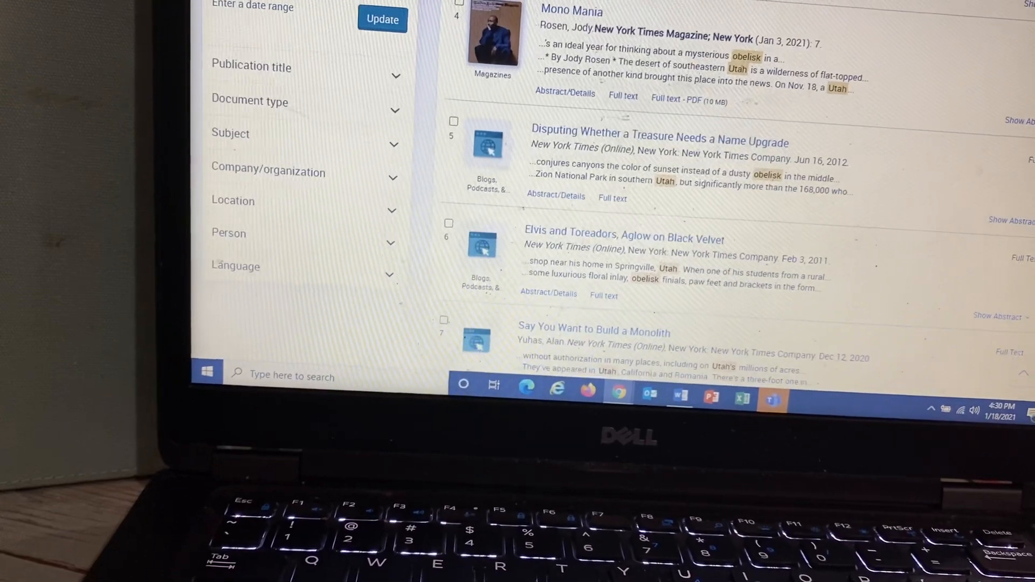
pyautogui.scroll(-3)
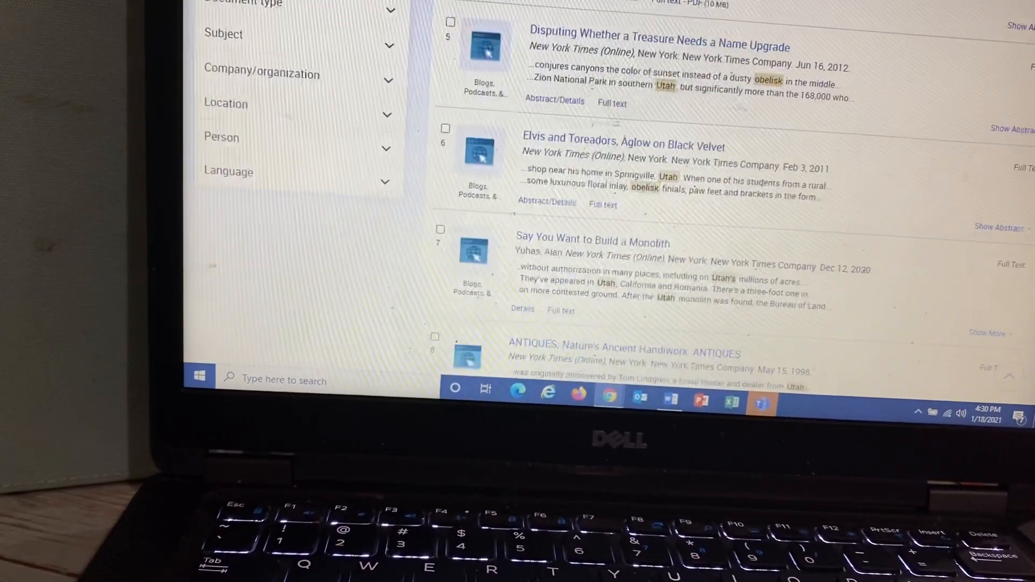
pyautogui.scroll(-3)
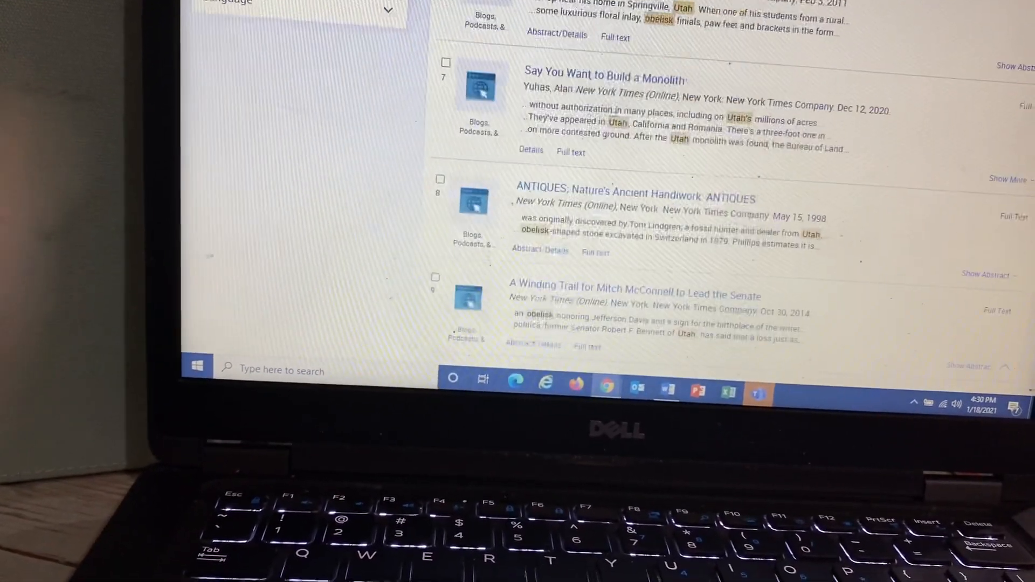
pyautogui.scroll(-3)
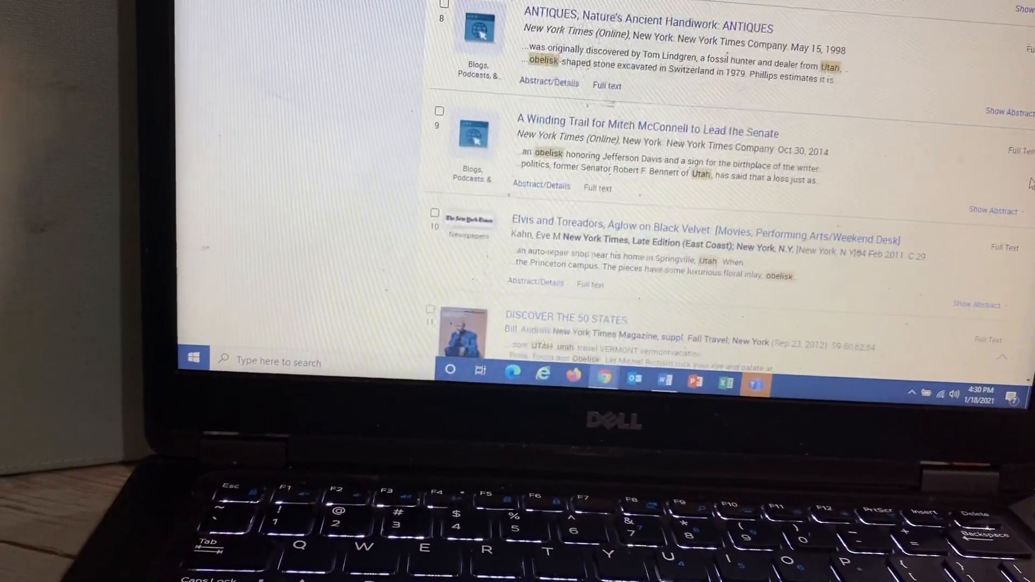
pyautogui.scroll(-3)
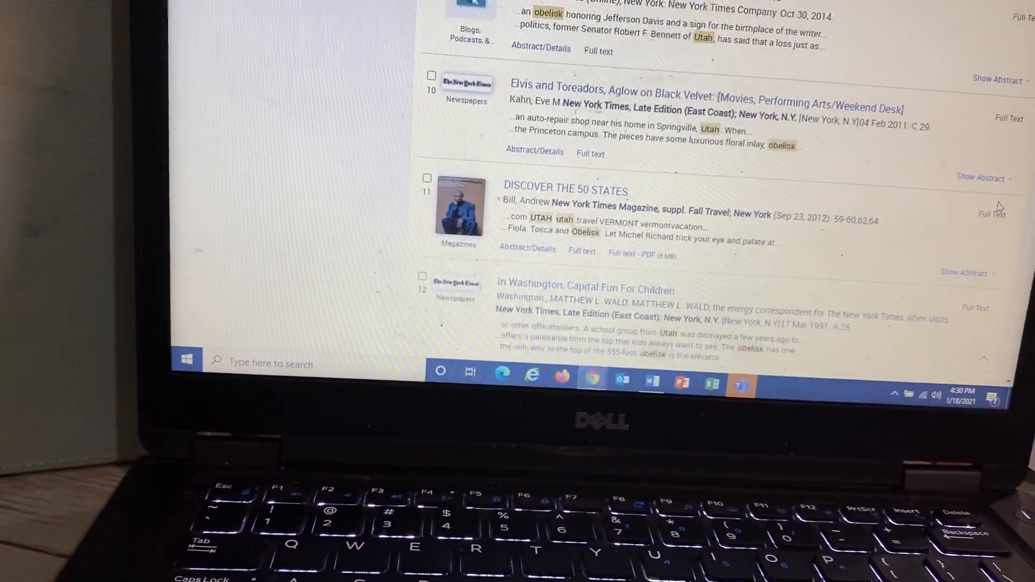
pyautogui.scroll(-3)
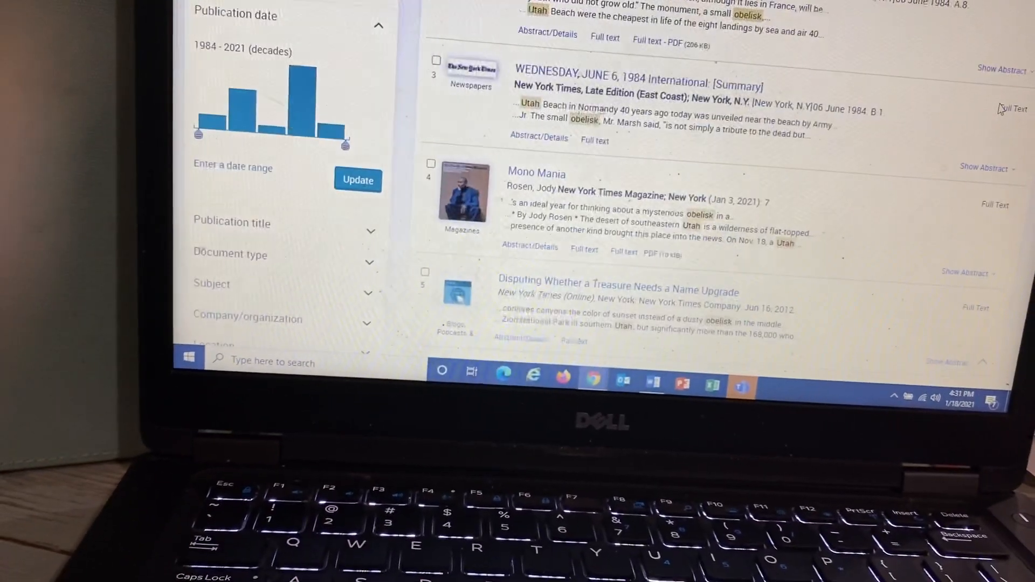
pyautogui.scroll(3)
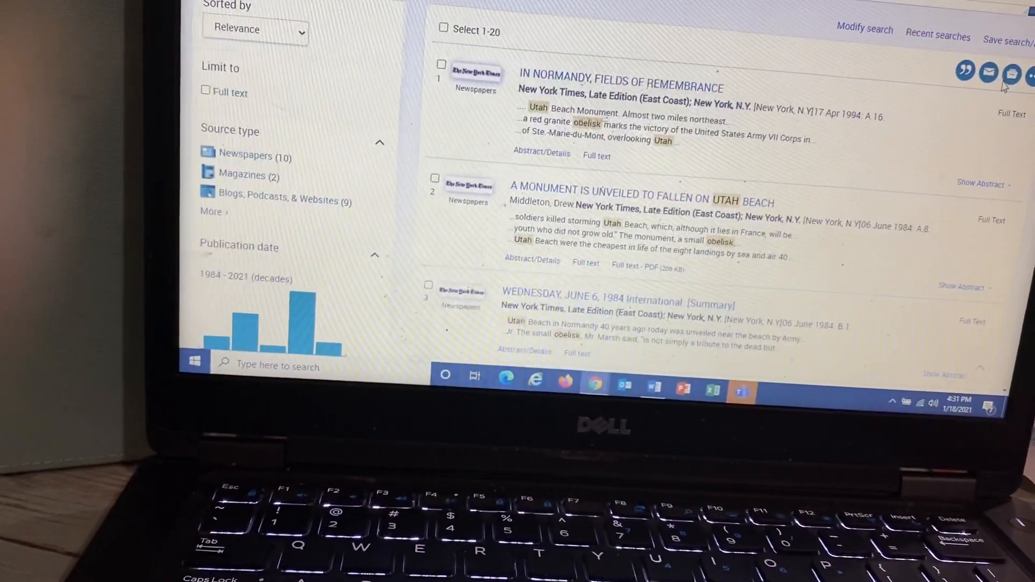
pyautogui.scroll(-3)
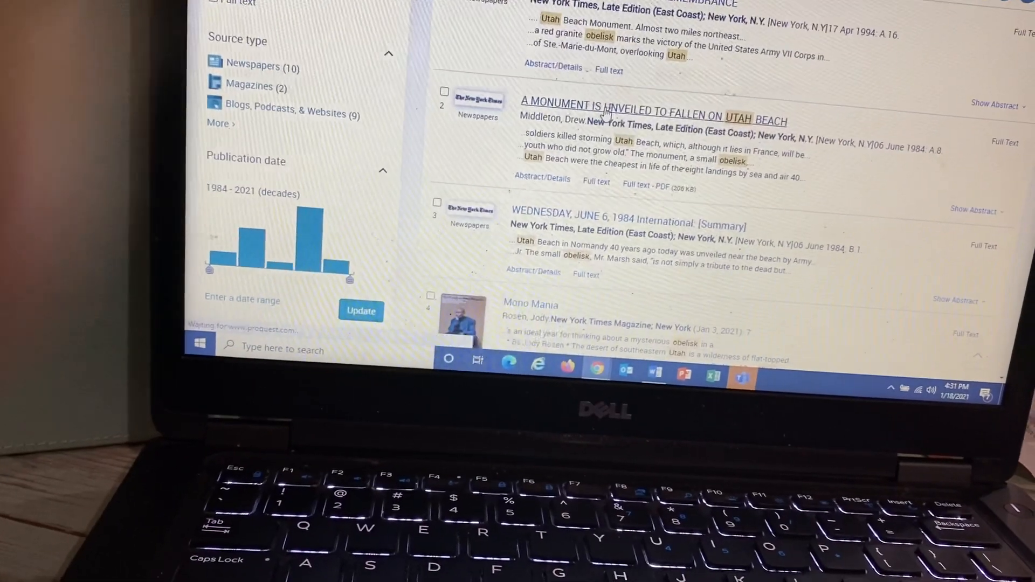
# View the article 'A Monument Is Unveiled to Fallen on Utah Beach' and read through its abstract and details
pyautogui.click(654, 119)
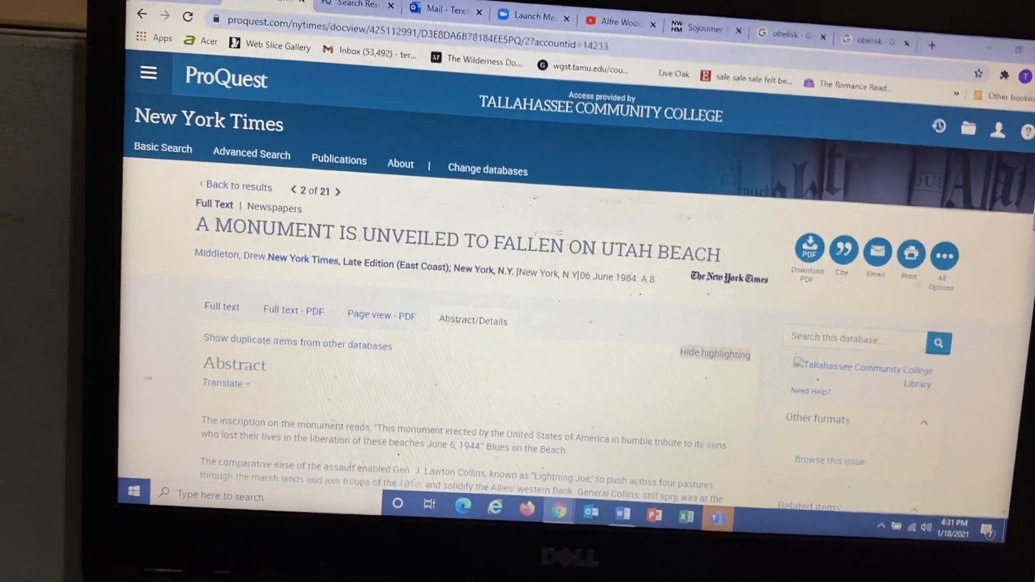
pyautogui.scroll(-3)
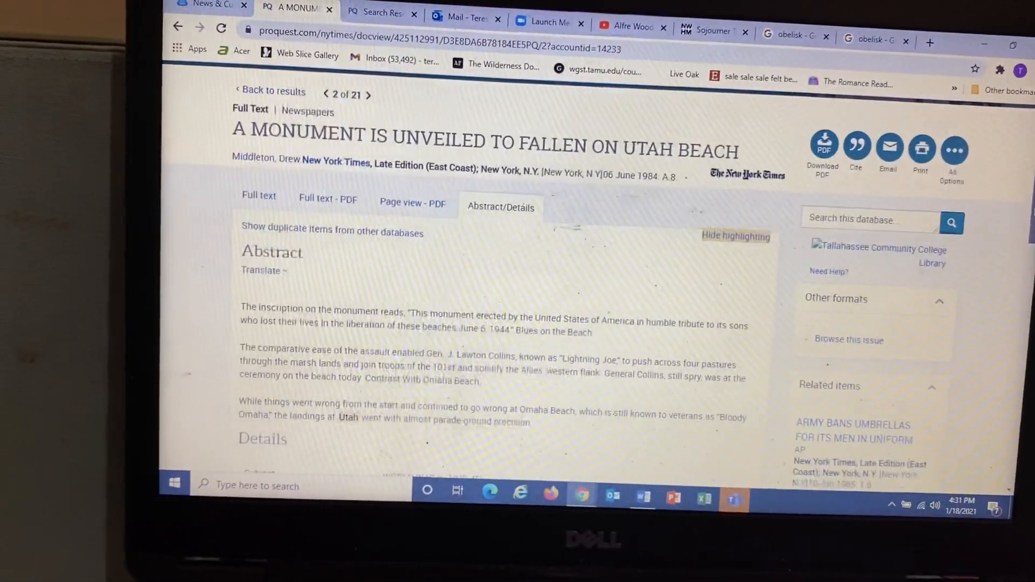
pyautogui.scroll(-3)
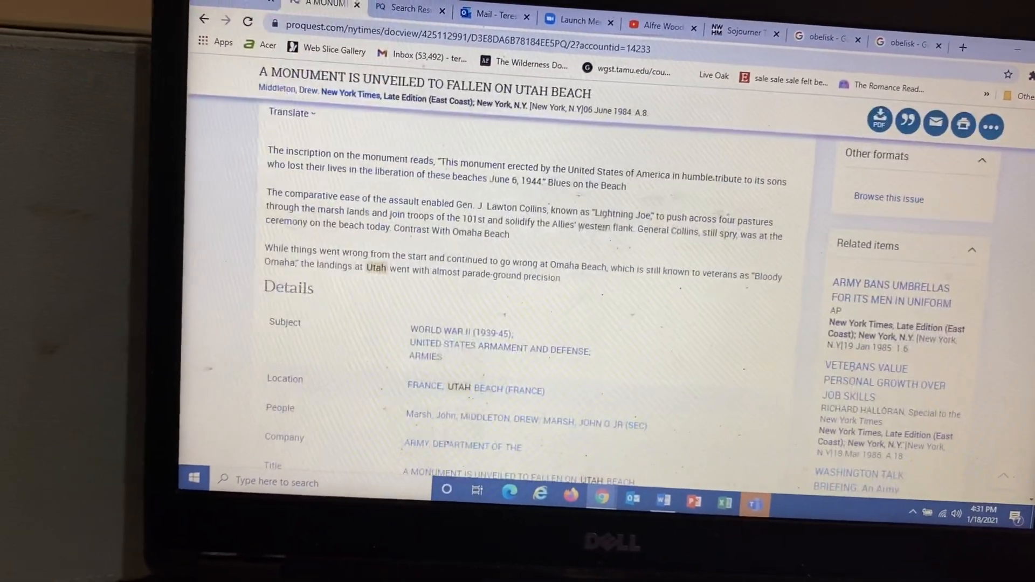
pyautogui.scroll(-3)
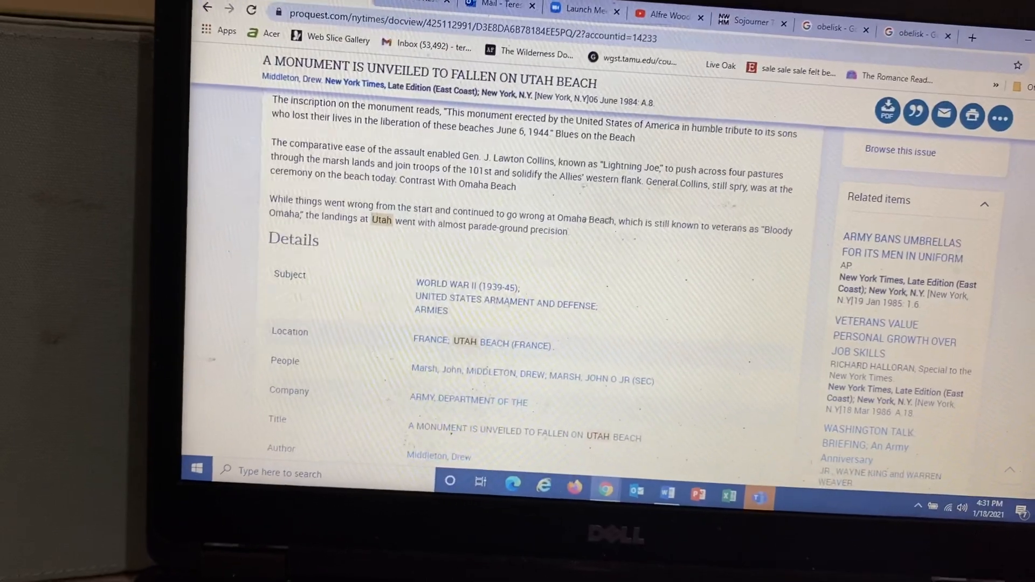
pyautogui.scroll(3)
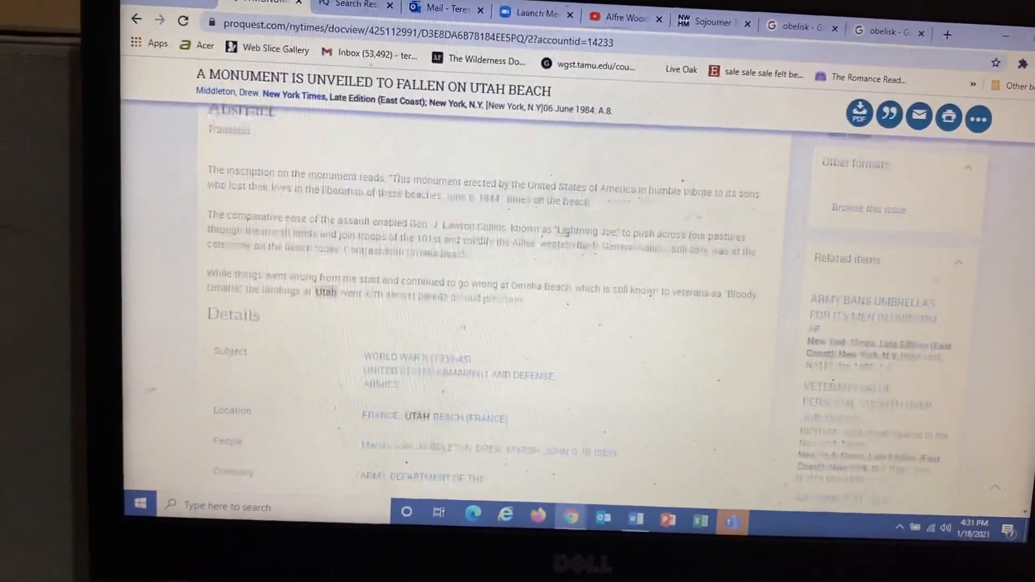
pyautogui.scroll(-3)
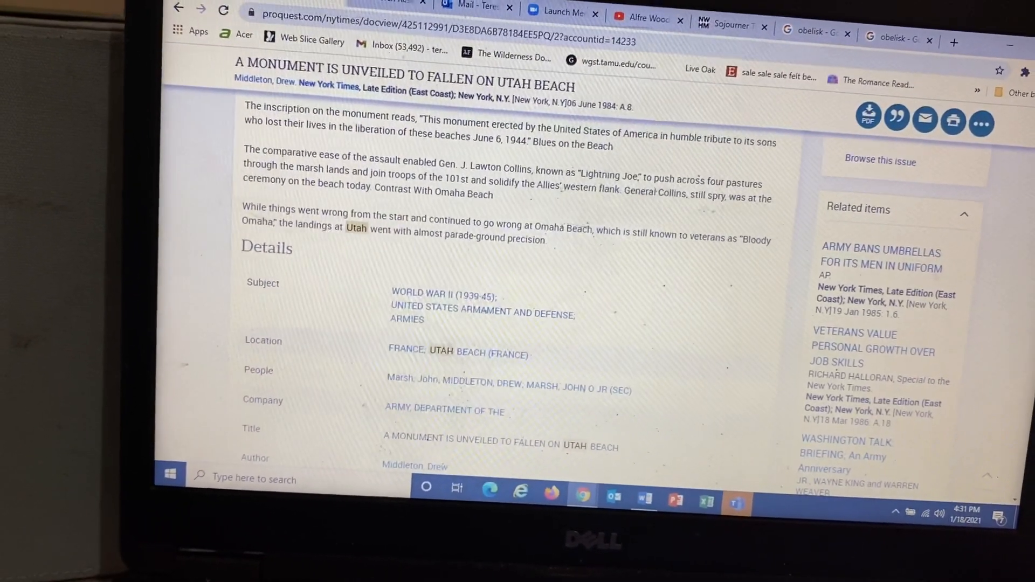
pyautogui.scroll(3)
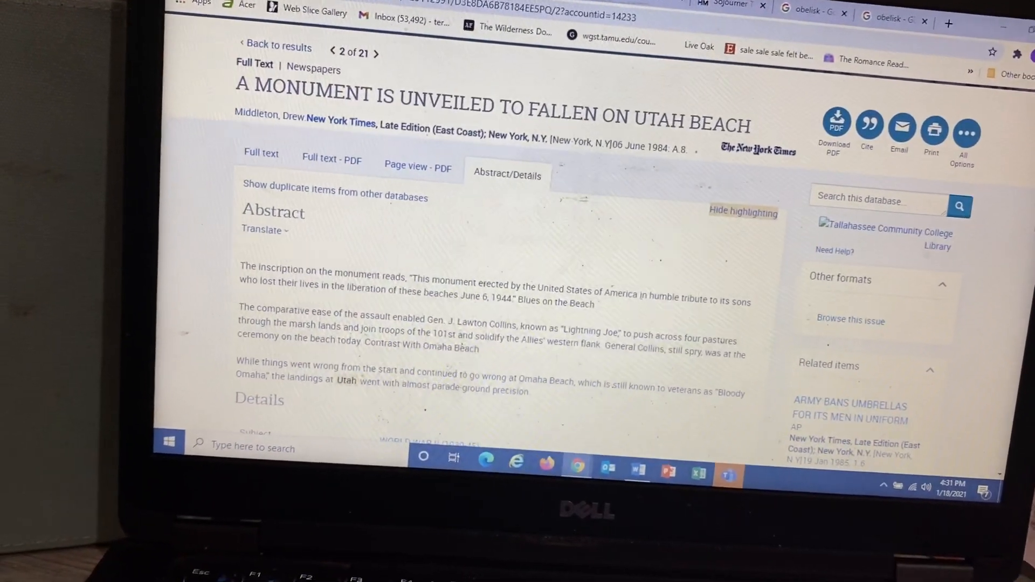
pyautogui.scroll(-3)
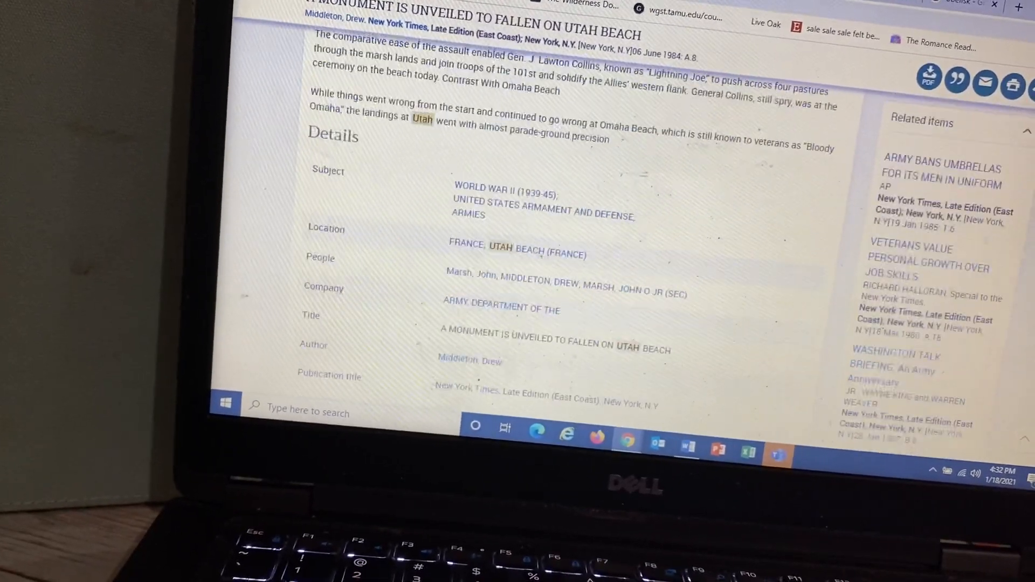
pyautogui.scroll(3)
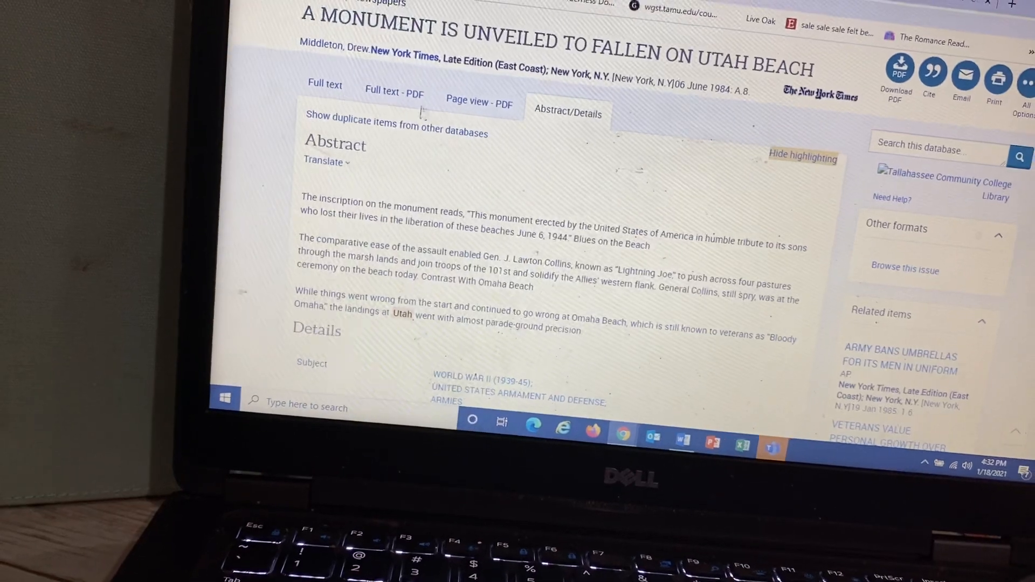
pyautogui.moveTo(395, 94)
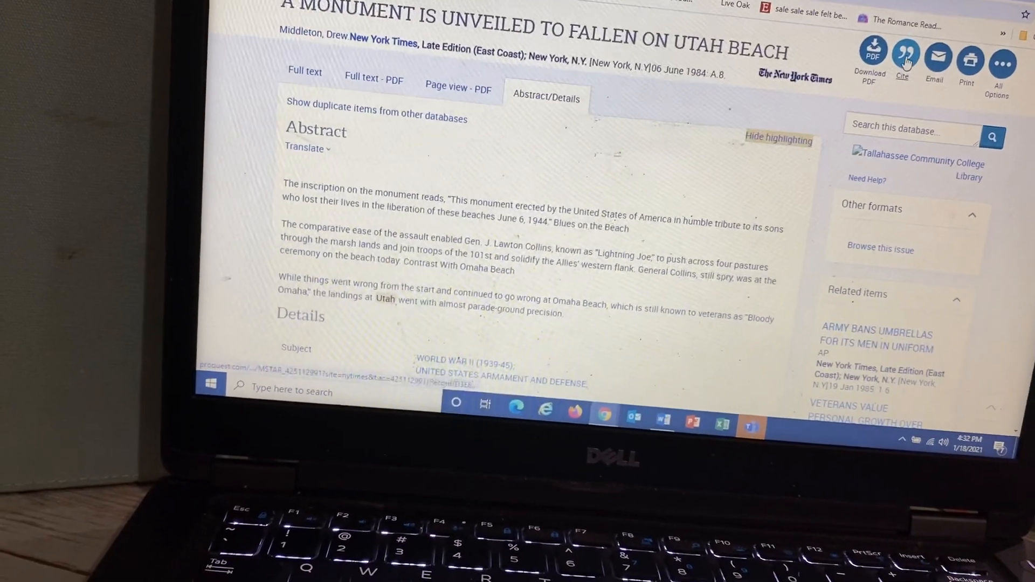
# Generate the article's citation in MLA 8th Edition style and copy it
pyautogui.click(903, 62)
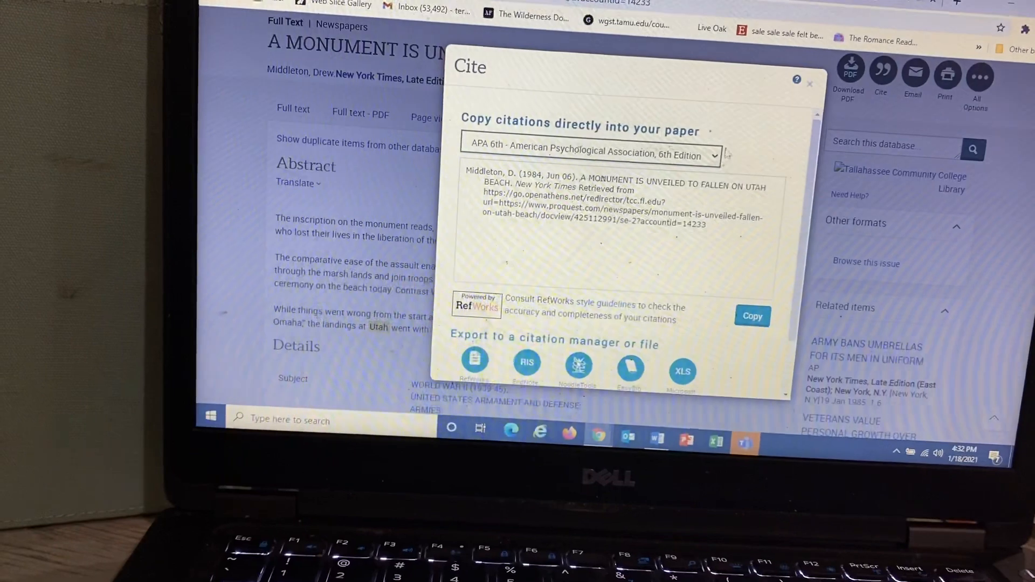
pyautogui.click(590, 155)
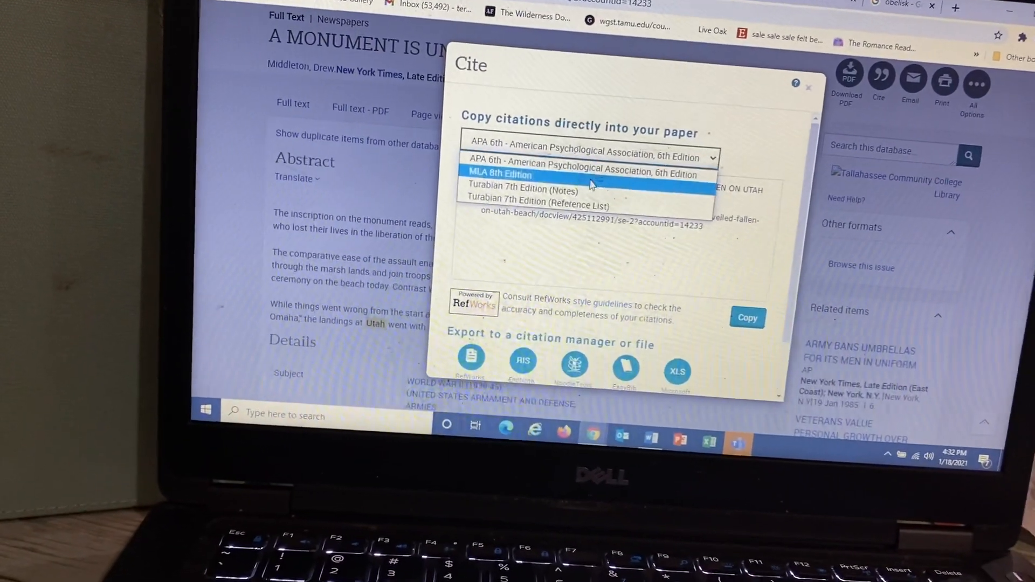
pyautogui.click(499, 173)
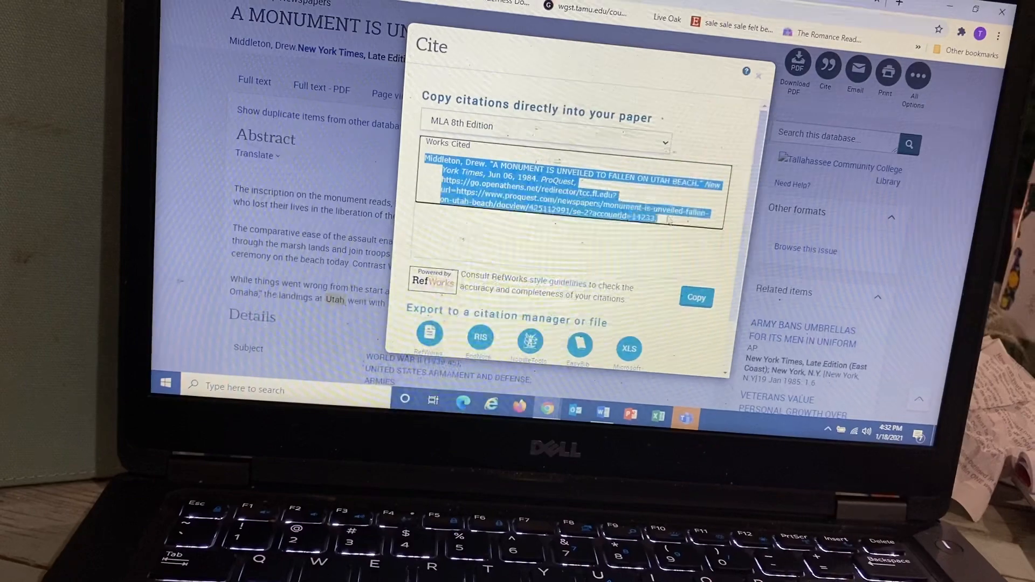
pyautogui.rightClick(561, 212)
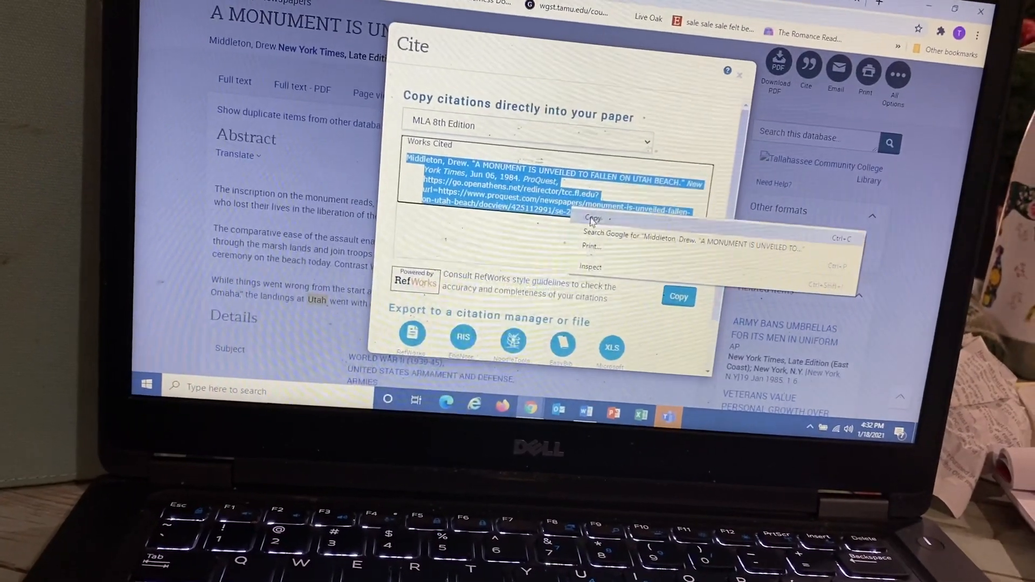
pyautogui.click(592, 219)
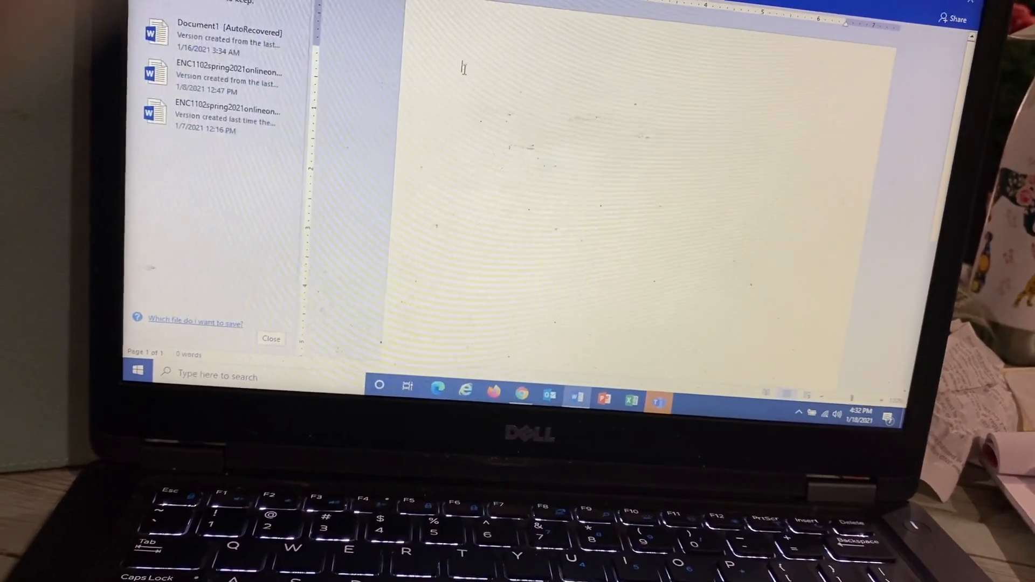
# Paste the copied MLA citation onto the blank Word page
pyautogui.rightClick(462, 72)
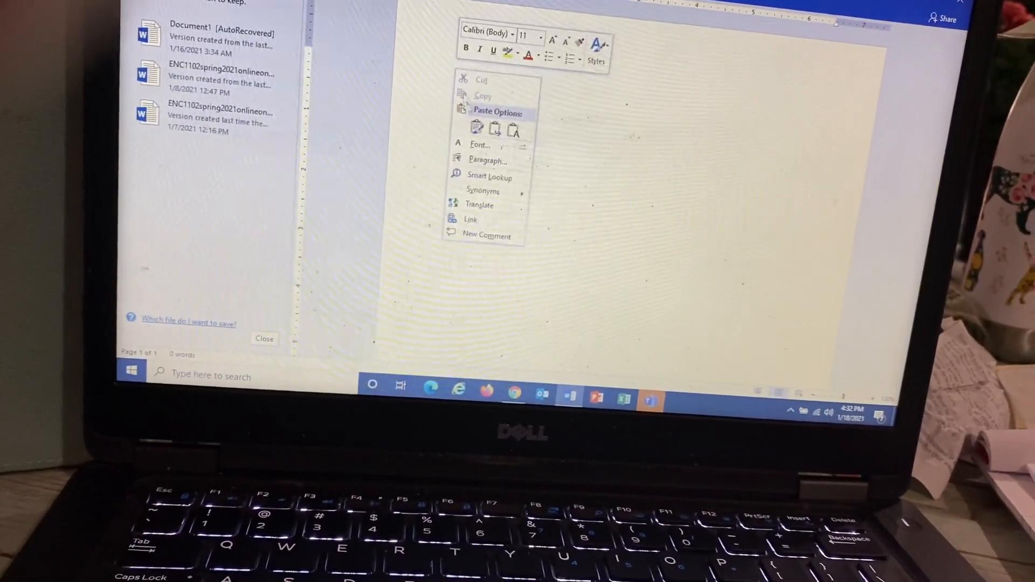
pyautogui.click(476, 127)
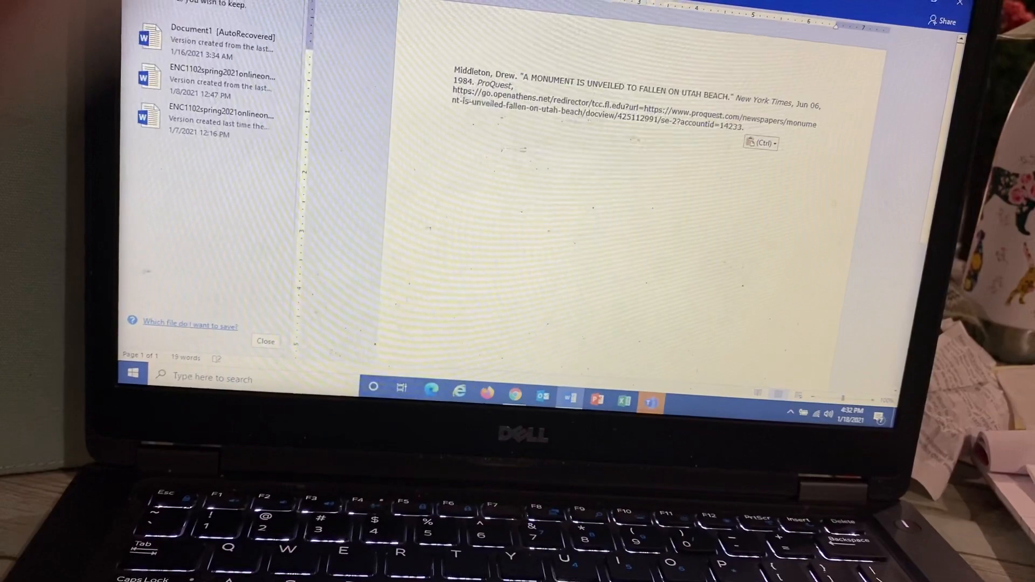